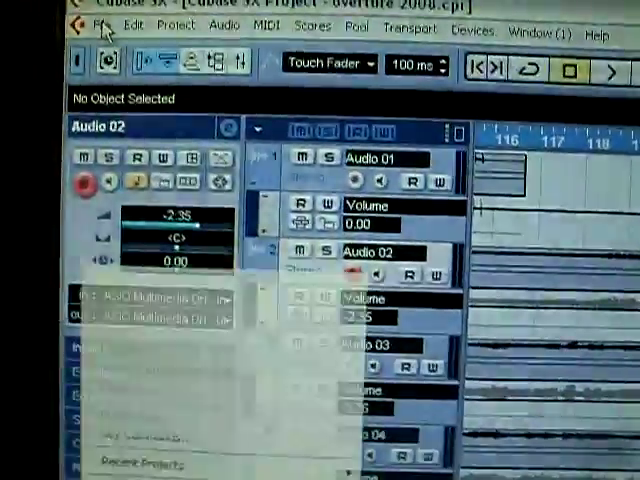
Start an Audio Mixdown export as MPEG Layer 3 at 96 kBit/s mono, Highest quality.
left_click(36, 28)
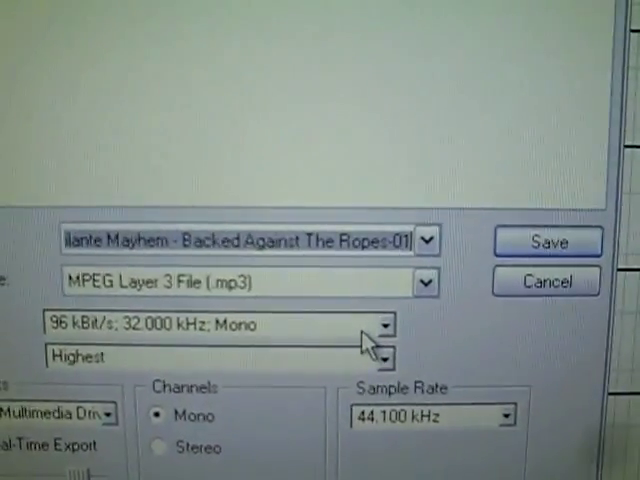
left_click(384, 324)
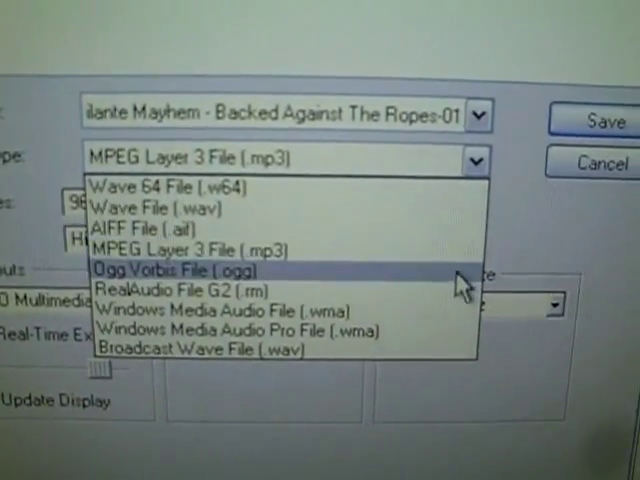
left_click(184, 250)
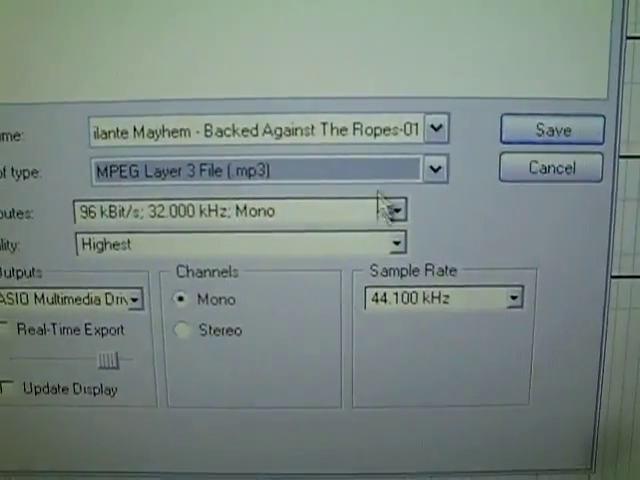